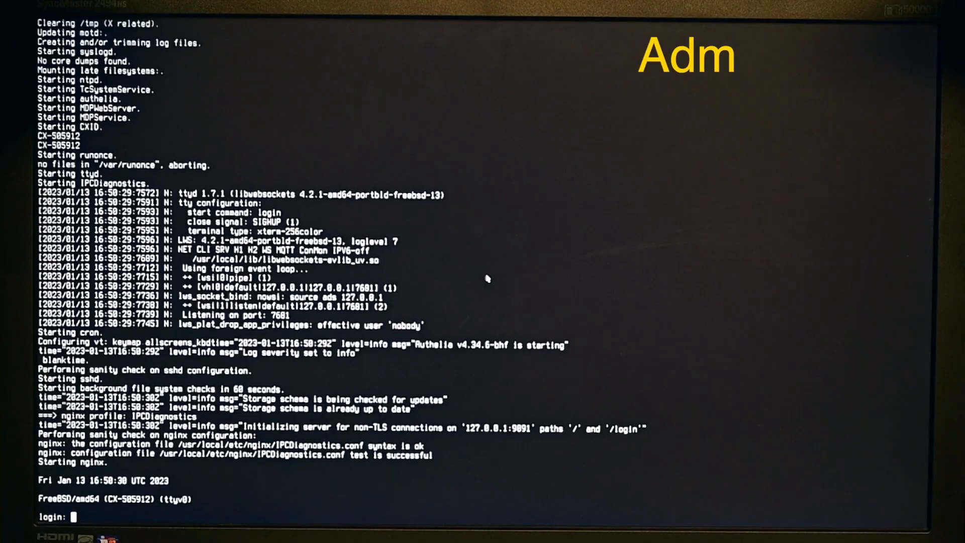
- Log in as Administrator and run ifconfig to view the controller's IP settings
{"action": "type", "text": "Administrator"}
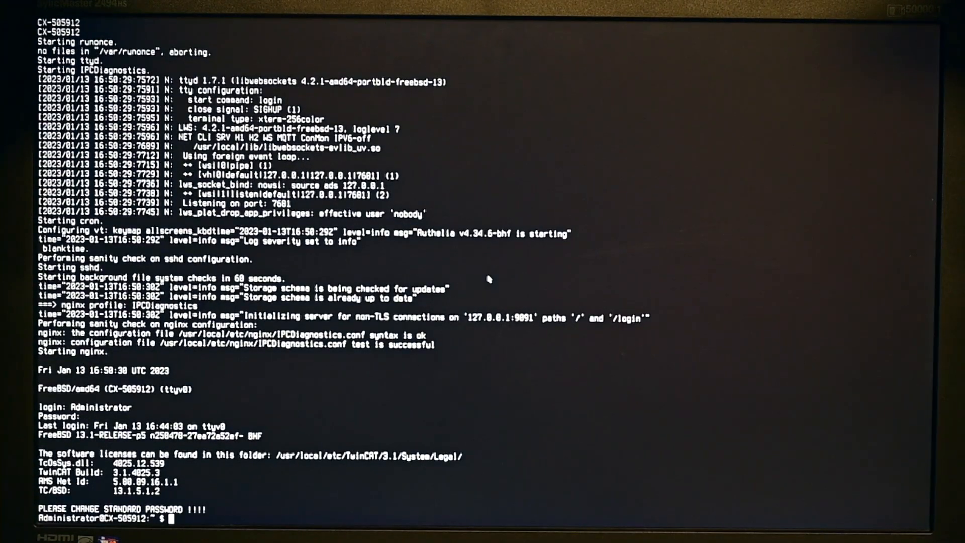
{"action": "type", "text": "ifconfig"}
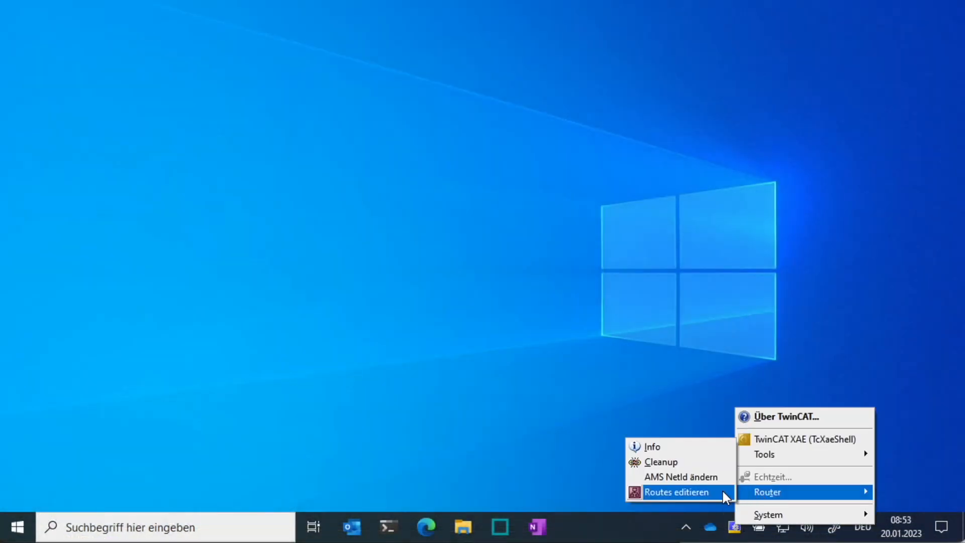
- Start a broadcast search for controllers from the TwinCAT Router add-route dialog
{"action": "left_click", "coordinate": [677, 492]}
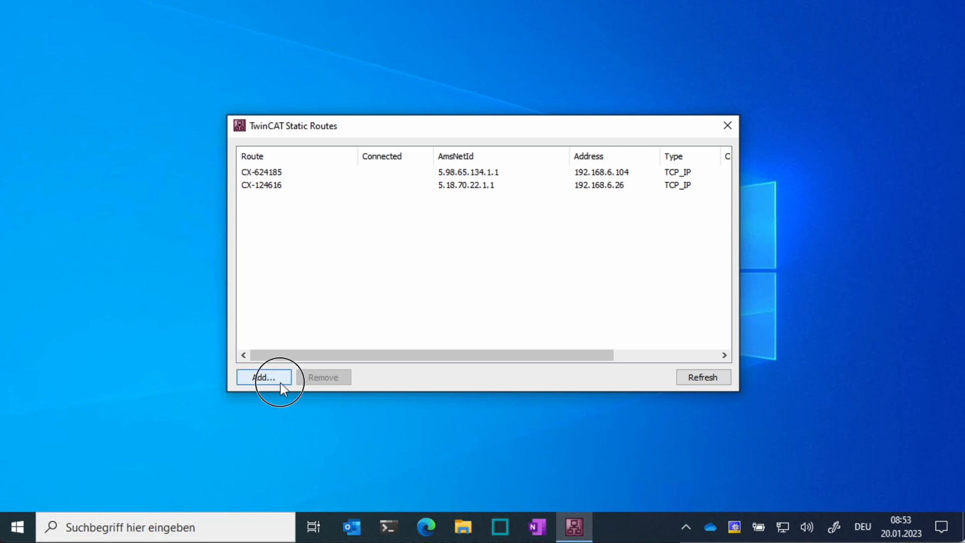
{"action": "left_click", "coordinate": [264, 377]}
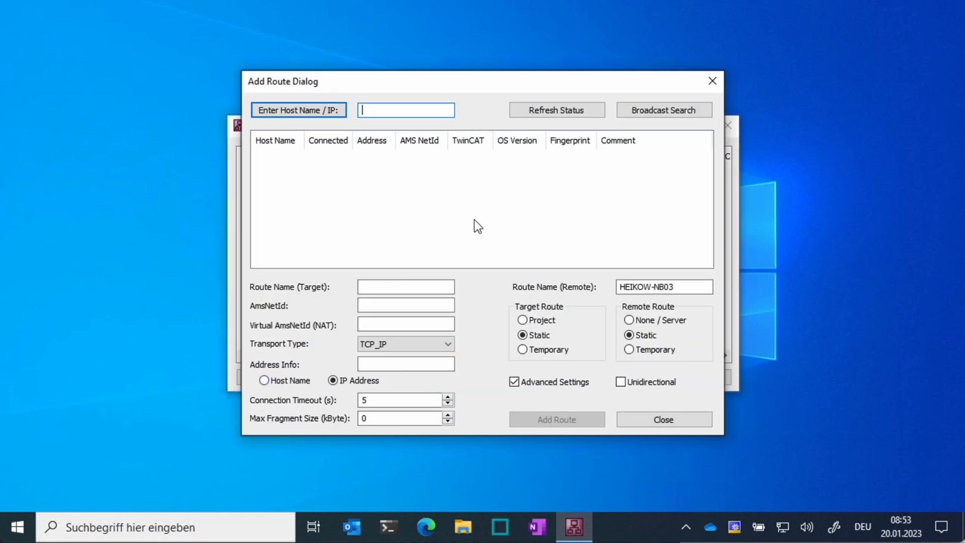
{"action": "left_click", "coordinate": [663, 110]}
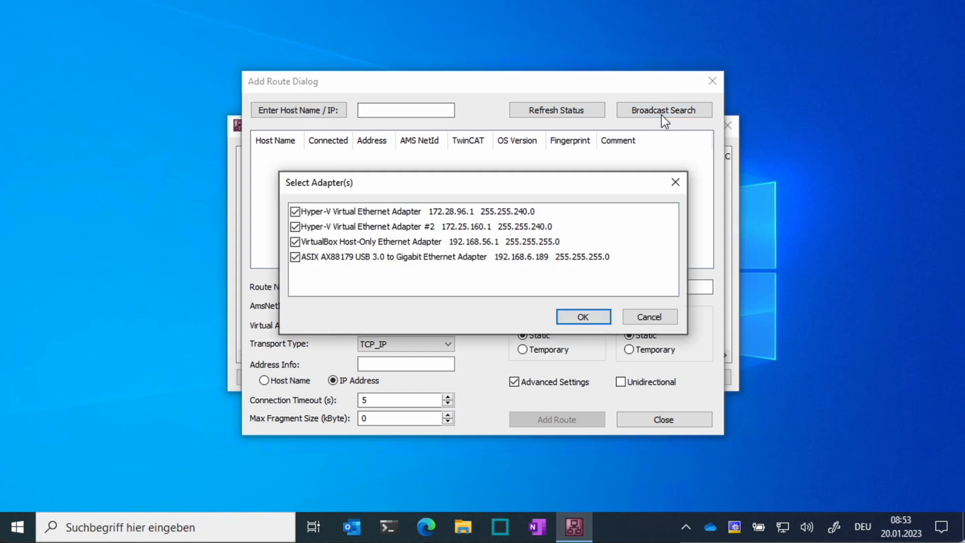
- Exclude the Hyper-V and VirtualBox adapters, searching only over the ASIX USB Ethernet adapter
{"action": "left_click", "coordinate": [296, 211]}
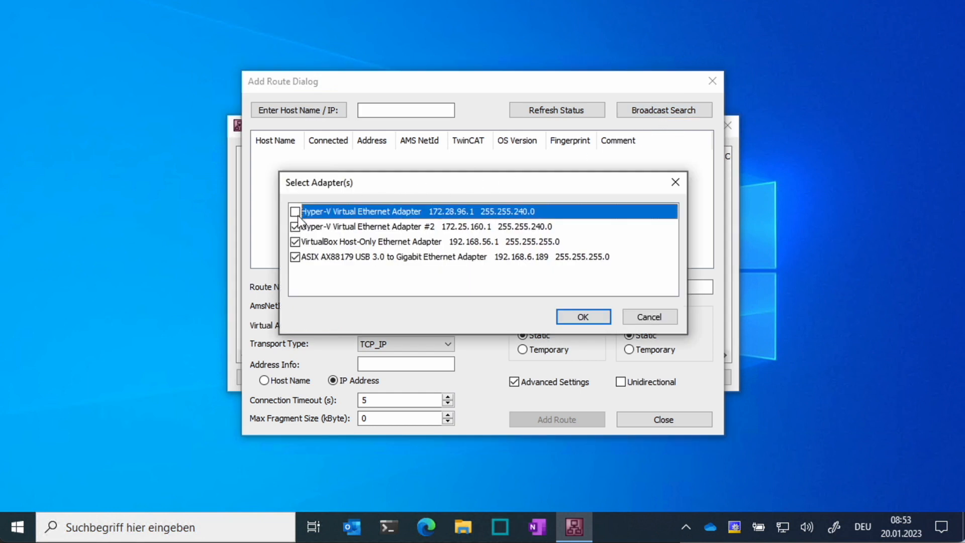
{"action": "left_click", "coordinate": [295, 242]}
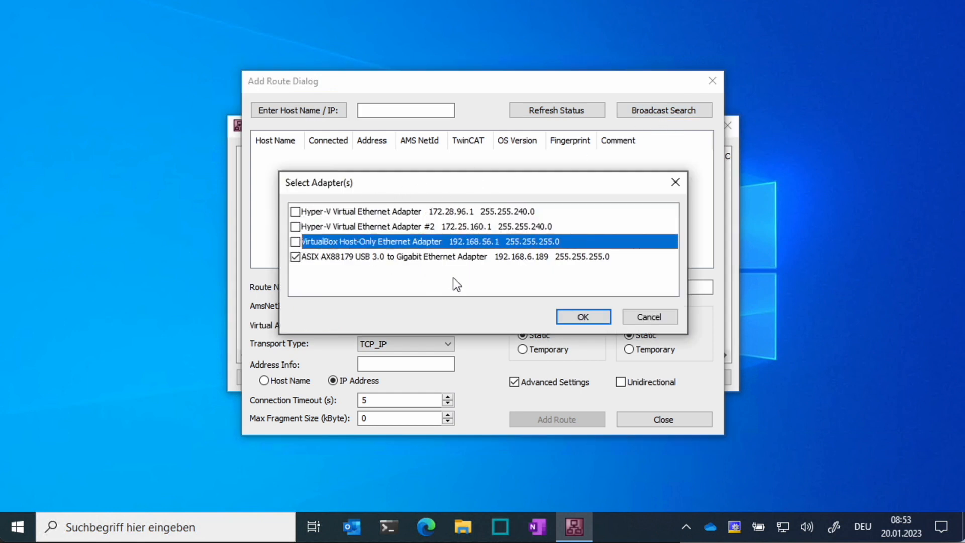
{"action": "left_click", "coordinate": [582, 316]}
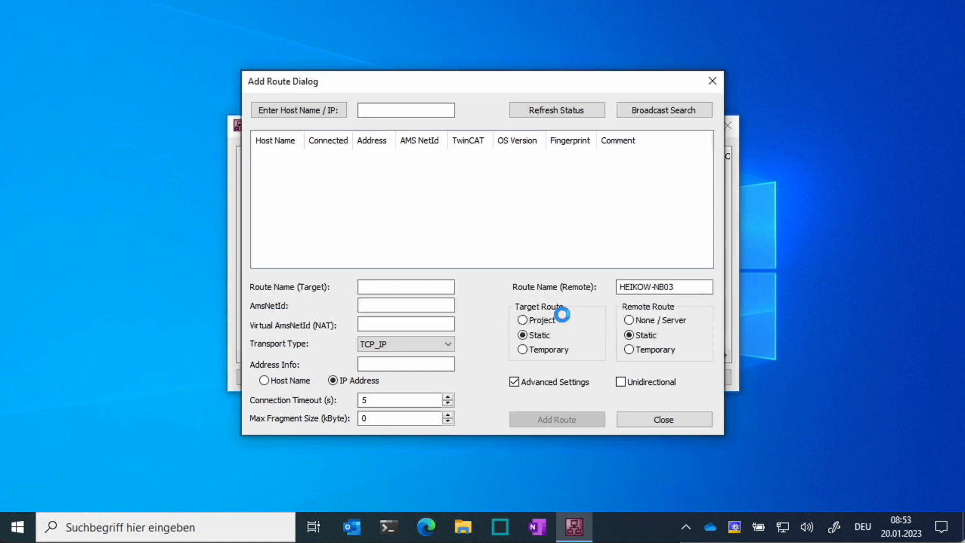
- Add a Secure ADS self-signed route to CX-505912 with the Administrator password and close the dialog
{"action": "left_click", "coordinate": [664, 109]}
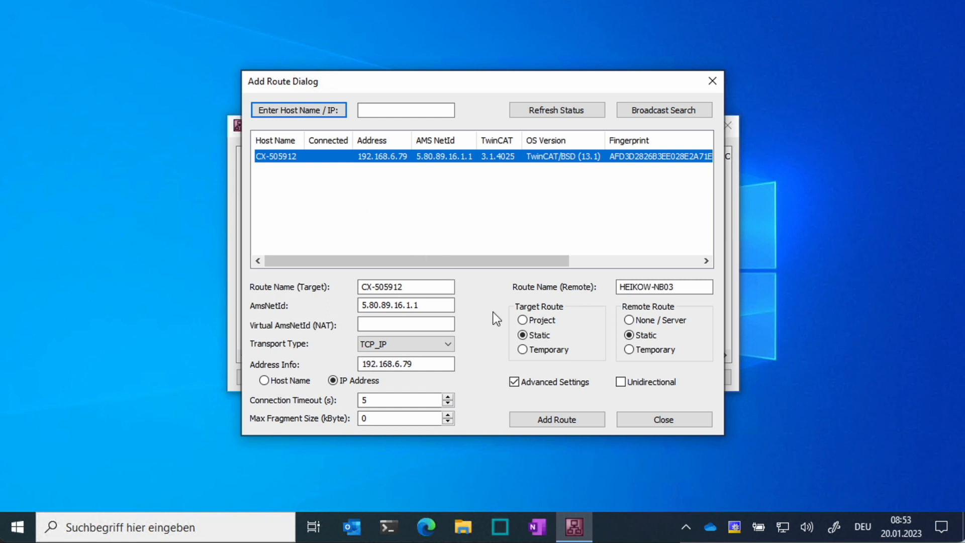
{"action": "left_click", "coordinate": [556, 420]}
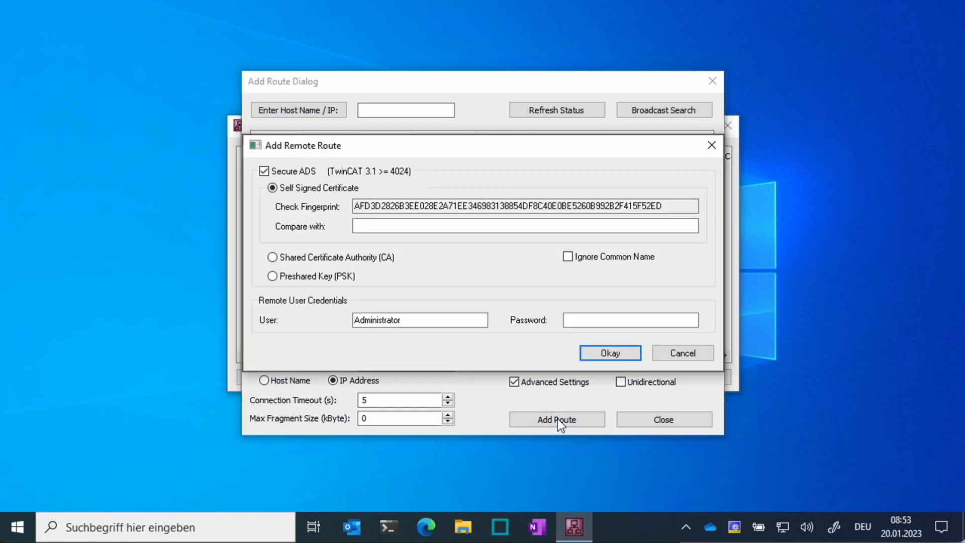
{"action": "left_click", "coordinate": [630, 319]}
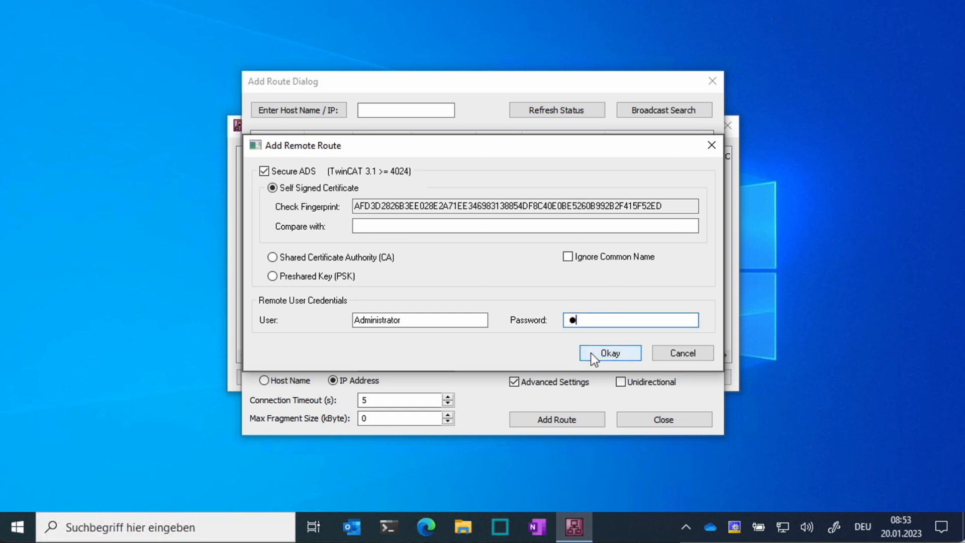
{"action": "left_click", "coordinate": [609, 353]}
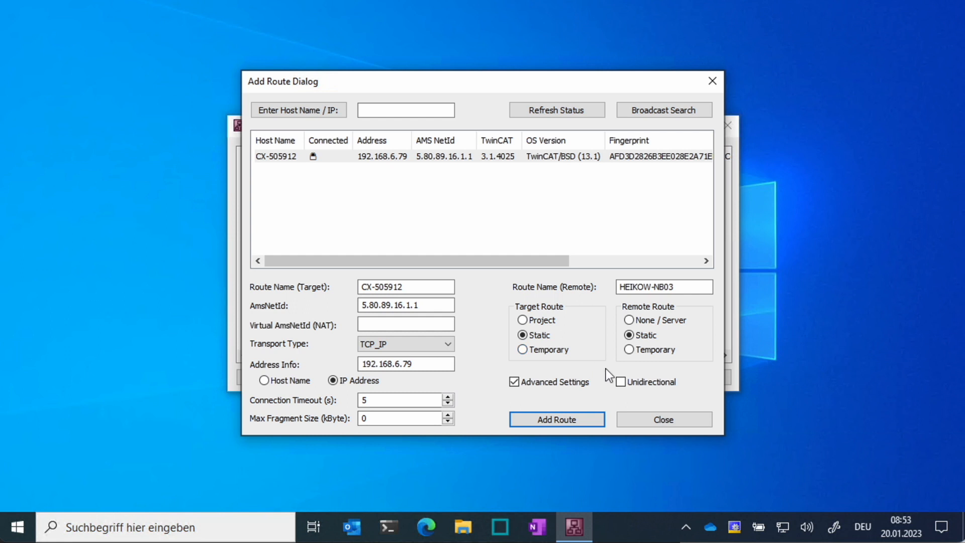
{"action": "left_click", "coordinate": [662, 420]}
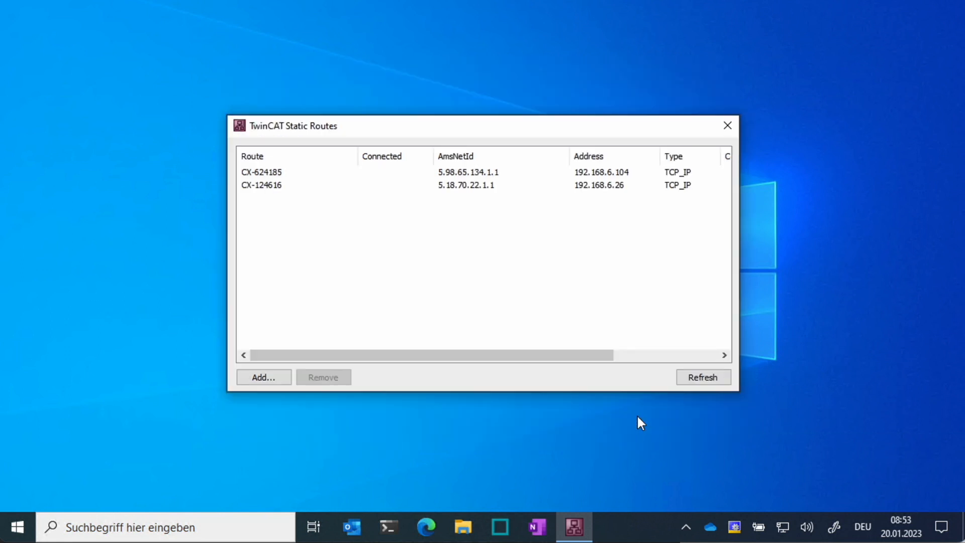
- Refresh the static routes to show CX-505912 connected, then close the window
{"action": "left_click", "coordinate": [264, 377]}
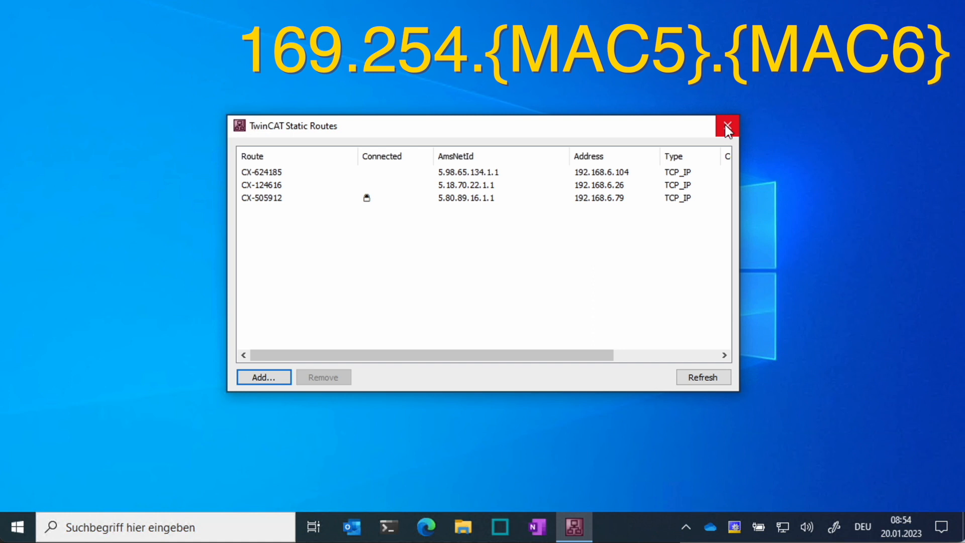
{"action": "left_click", "coordinate": [727, 125]}
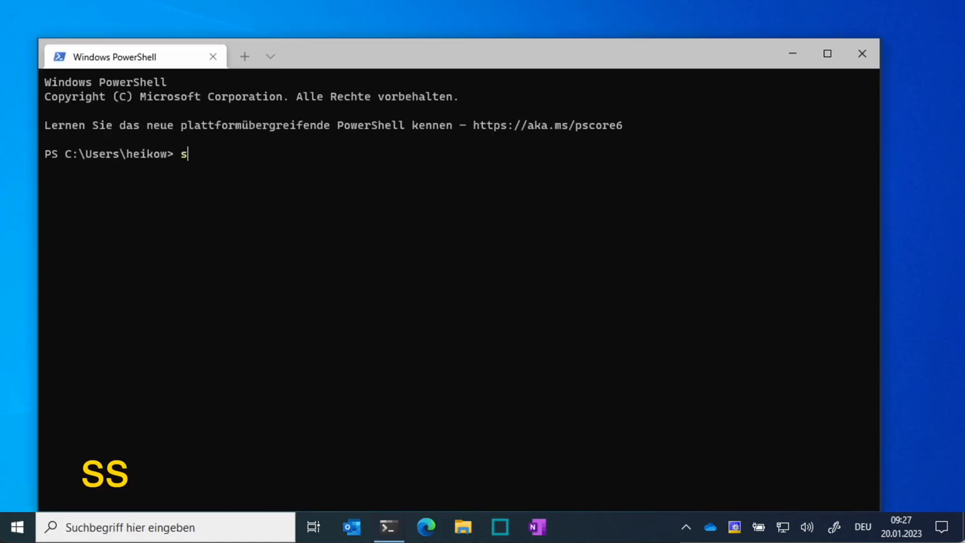
{"action": "type", "text": "sh Admin"}
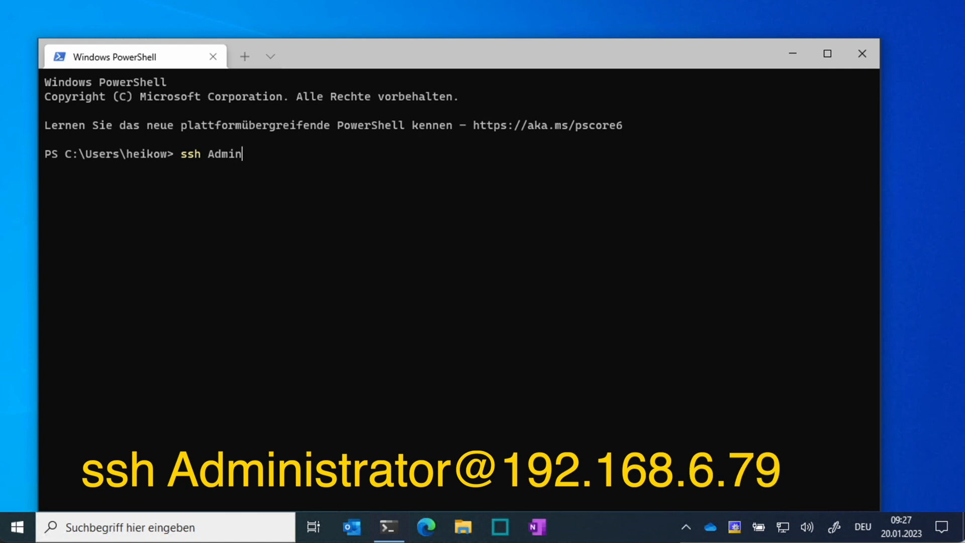
{"action": "type", "text": "istrator"}
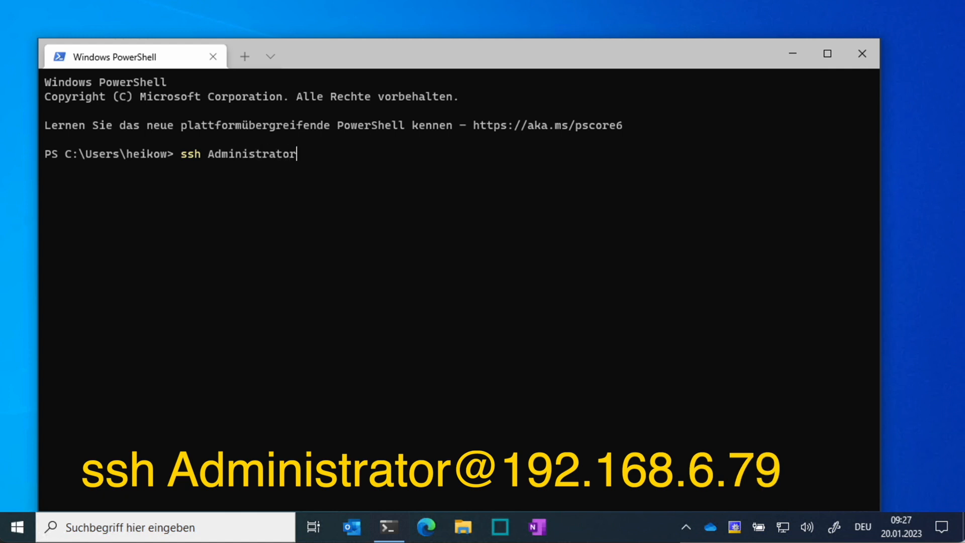
{"action": "type", "text": "@192.168.6.79"}
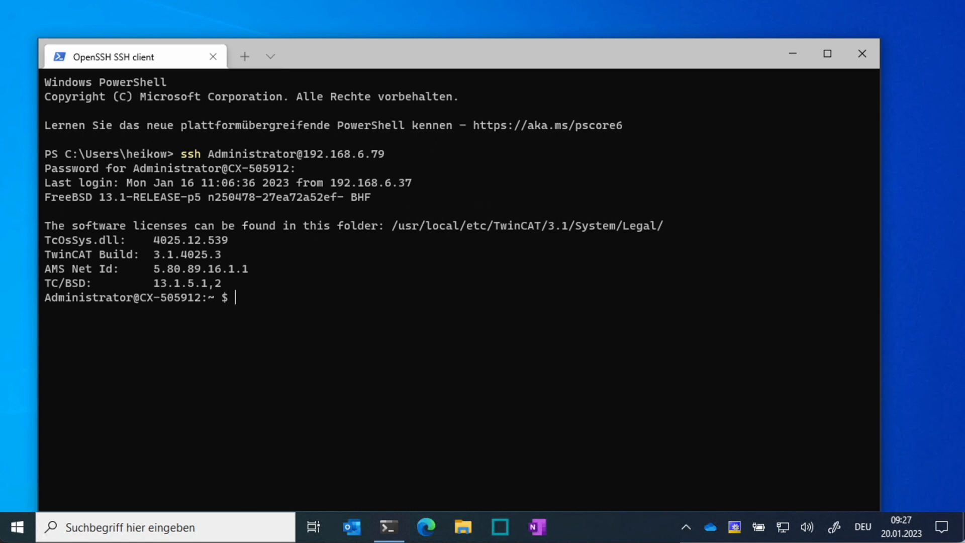
{"action": "left_click", "coordinate": [425, 528]}
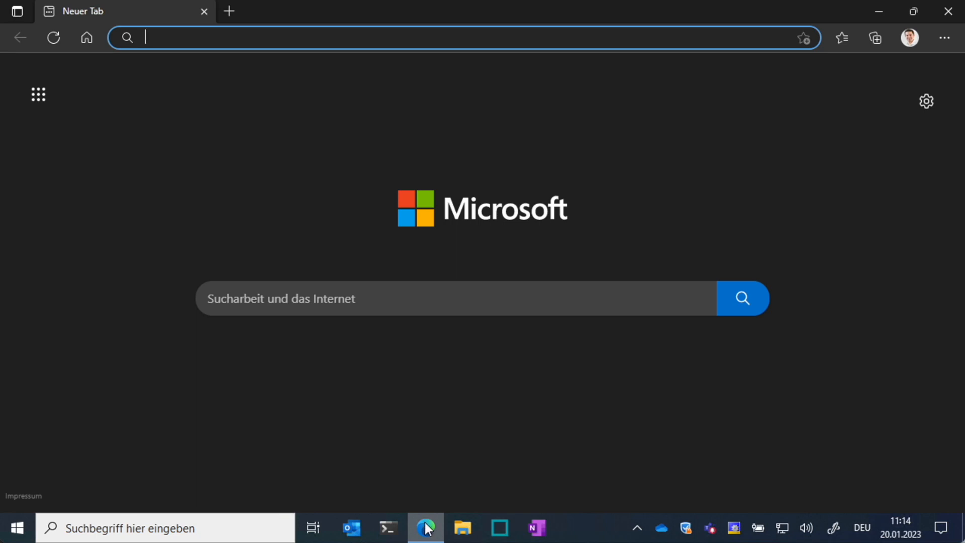
{"action": "type", "text": "https://192.168.6.79"}
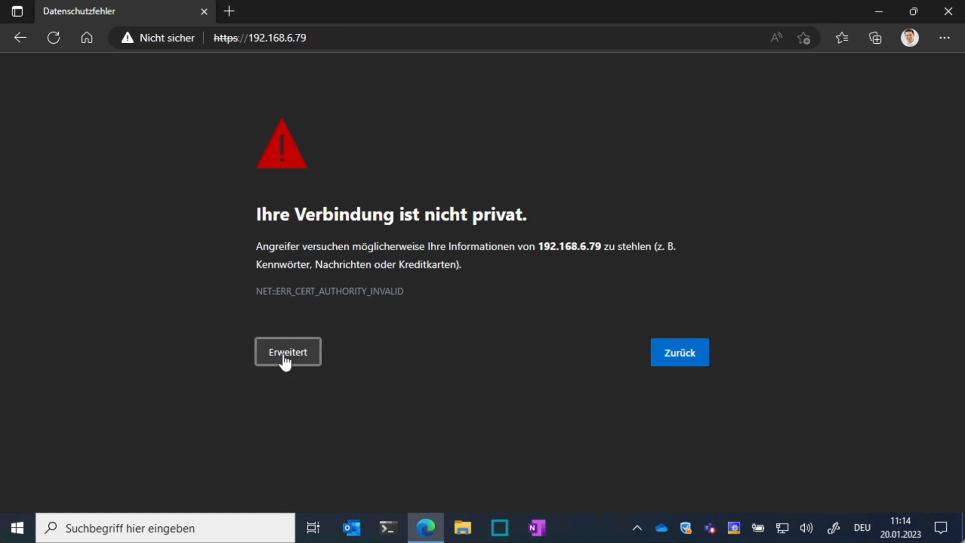
{"action": "left_click", "coordinate": [288, 352]}
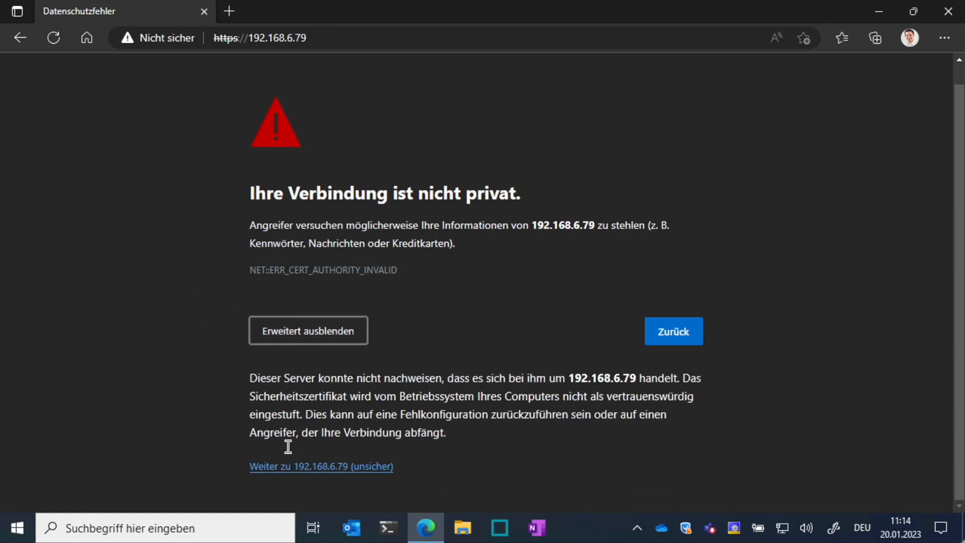
{"action": "left_click", "coordinate": [321, 465]}
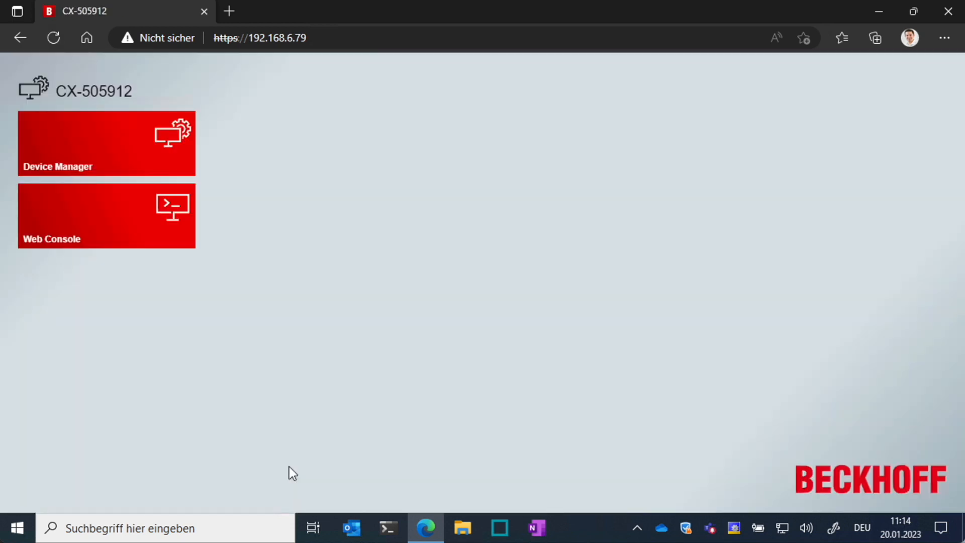
{"action": "mouse_move", "coordinate": [212, 305]}
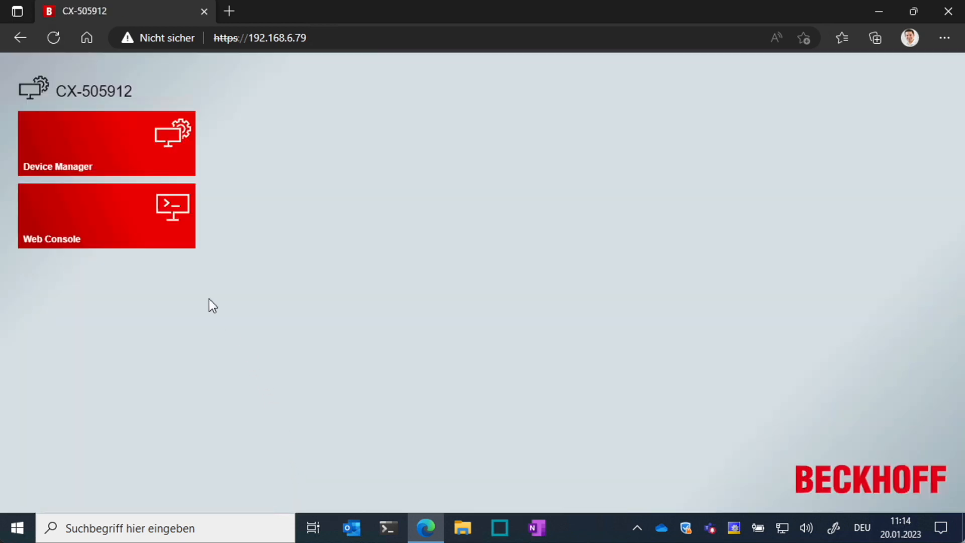
{"action": "left_click", "coordinate": [105, 216]}
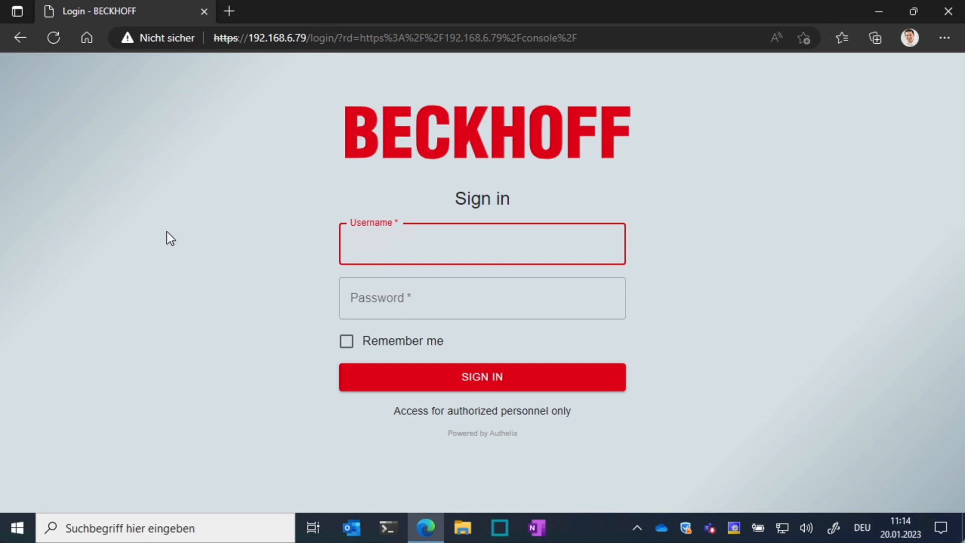
{"action": "type", "text": "A"}
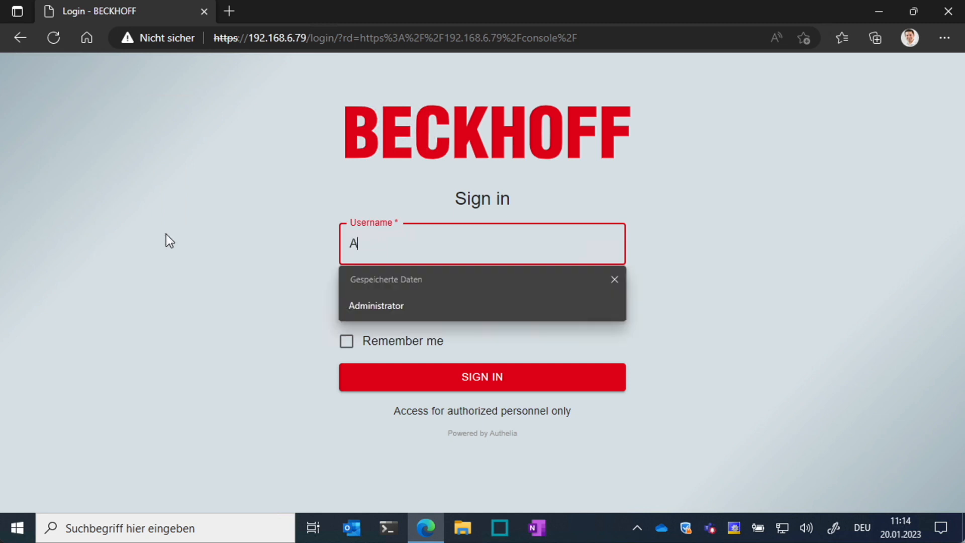
{"action": "left_click", "coordinate": [376, 306]}
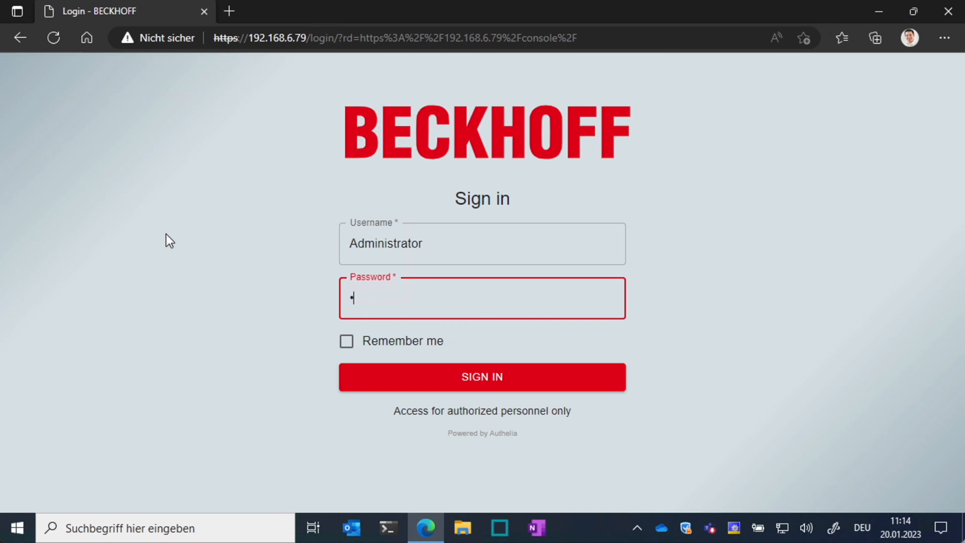
{"action": "left_click", "coordinate": [481, 376]}
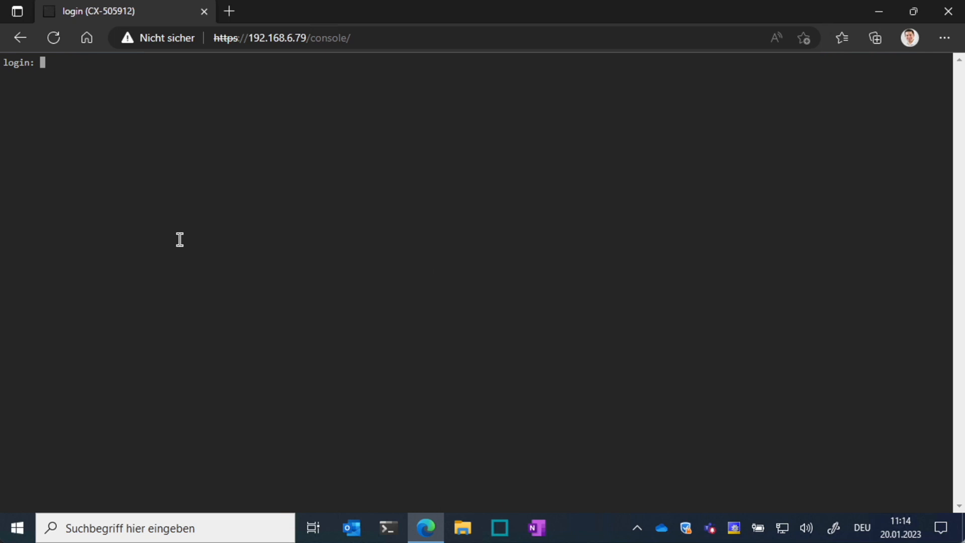
{"action": "key", "text": "ctrl+plus"}
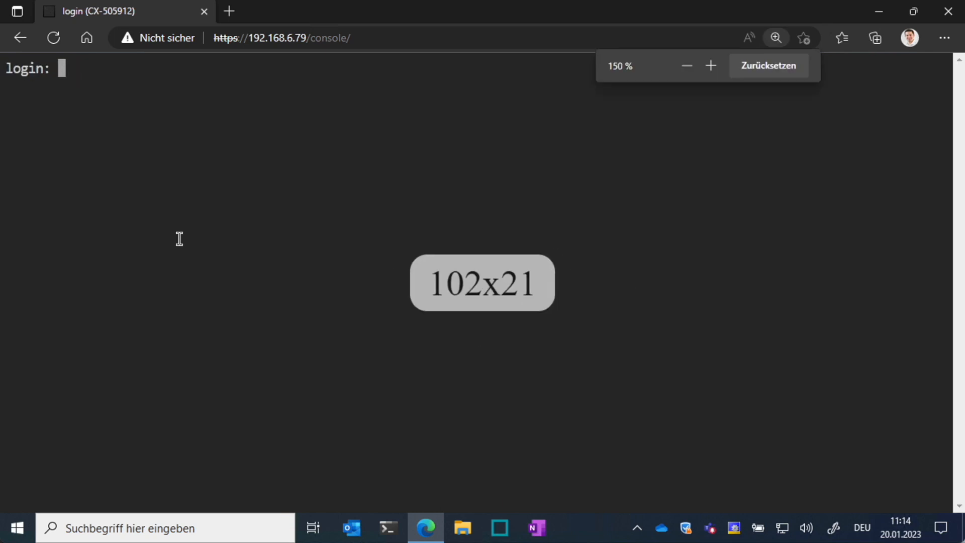
{"action": "type", "text": "Adm"}
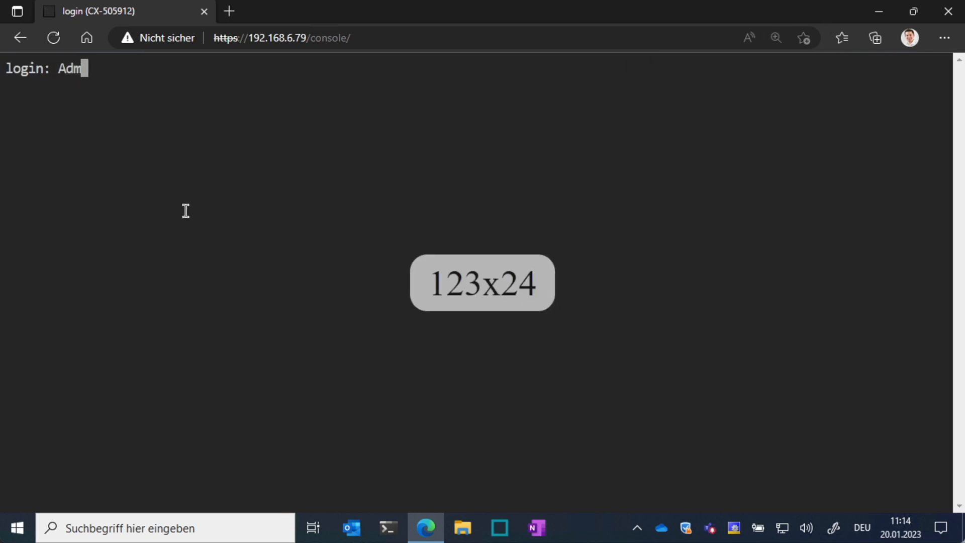
{"action": "type", "text": "inistrator"}
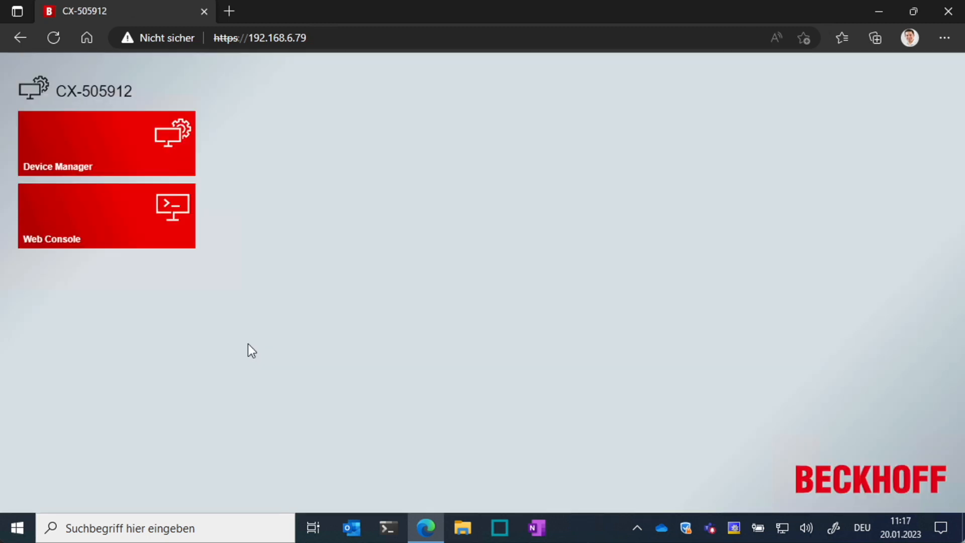
- Enter the Device Manager tile and scroll to the Security section
{"action": "left_click", "coordinate": [105, 143]}
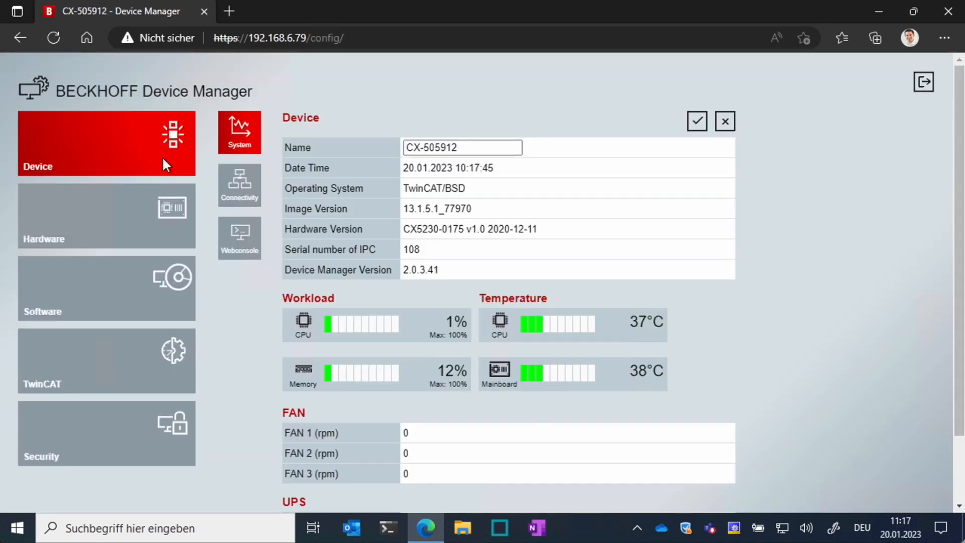
{"action": "scroll", "scroll_direction": "down", "scroll_amount": 3}
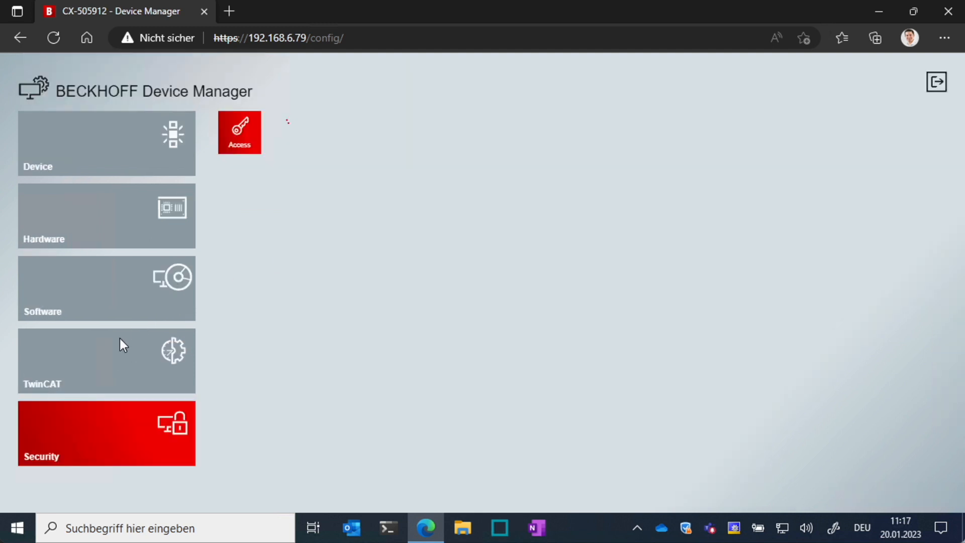
- Under Access, submit a new password for user Administrator with old and new passwords entered
{"action": "left_click", "coordinate": [240, 133]}
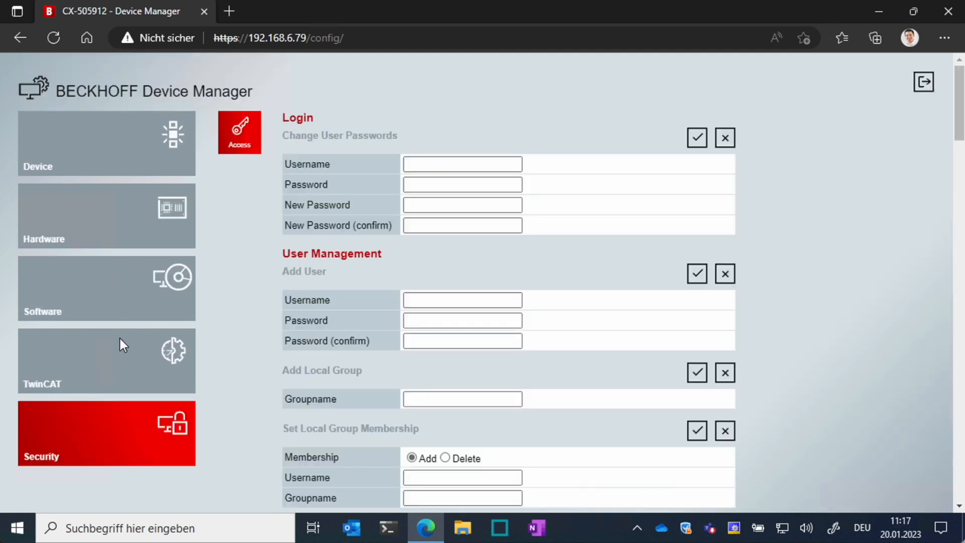
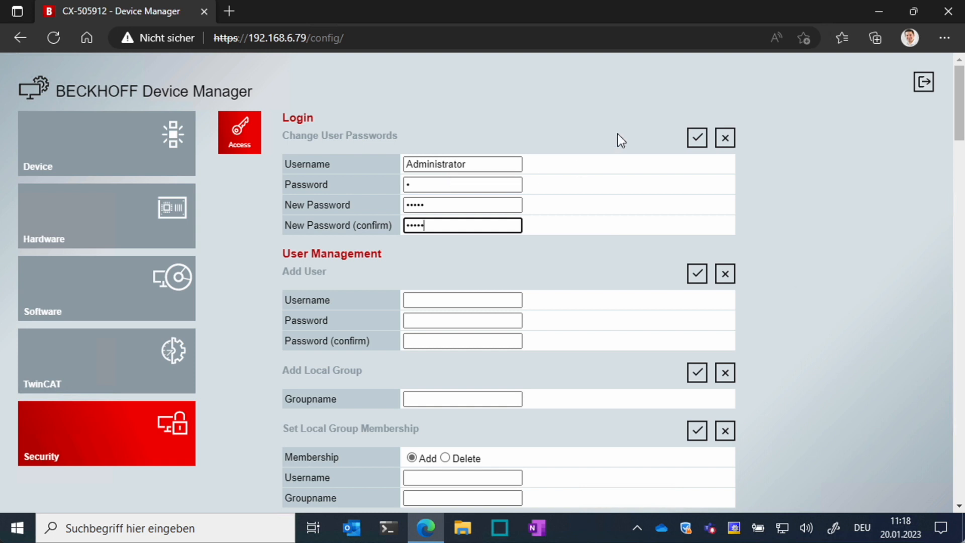
{"action": "left_click", "coordinate": [696, 138]}
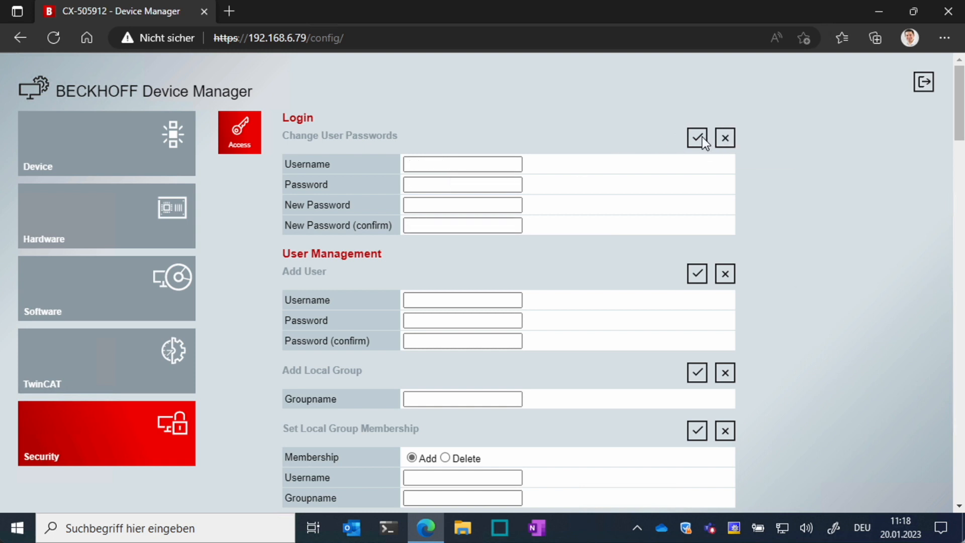
{"action": "mouse_move", "coordinate": [704, 161]}
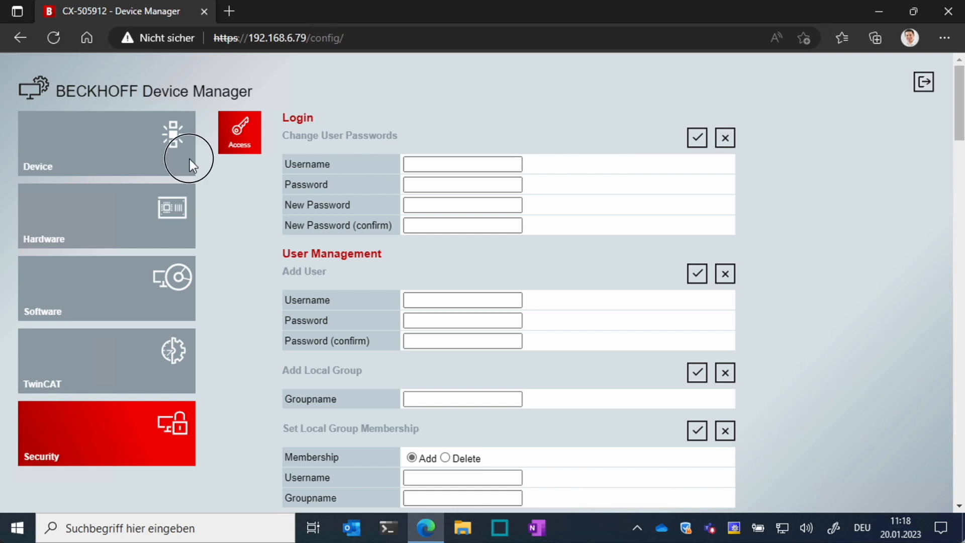
- Return to the Device overview page
{"action": "left_click", "coordinate": [104, 143]}
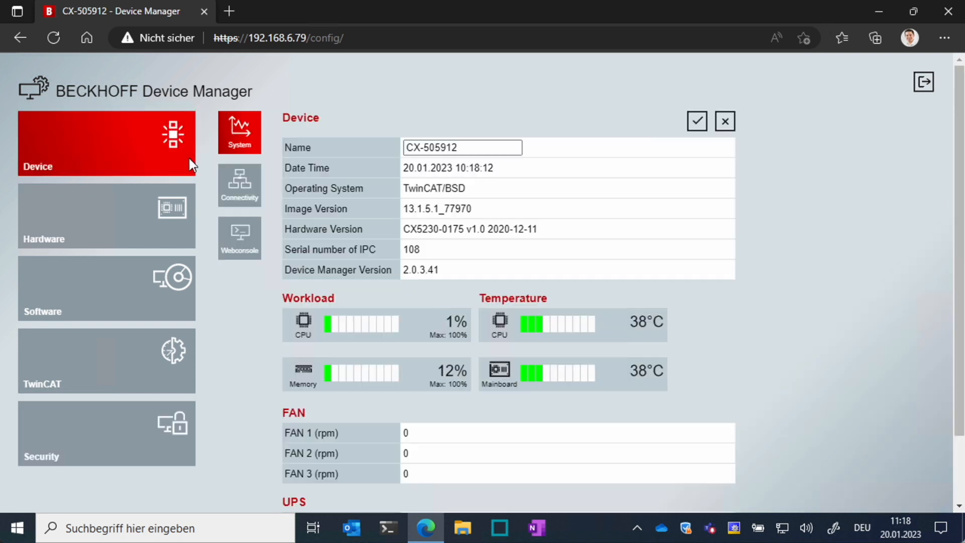